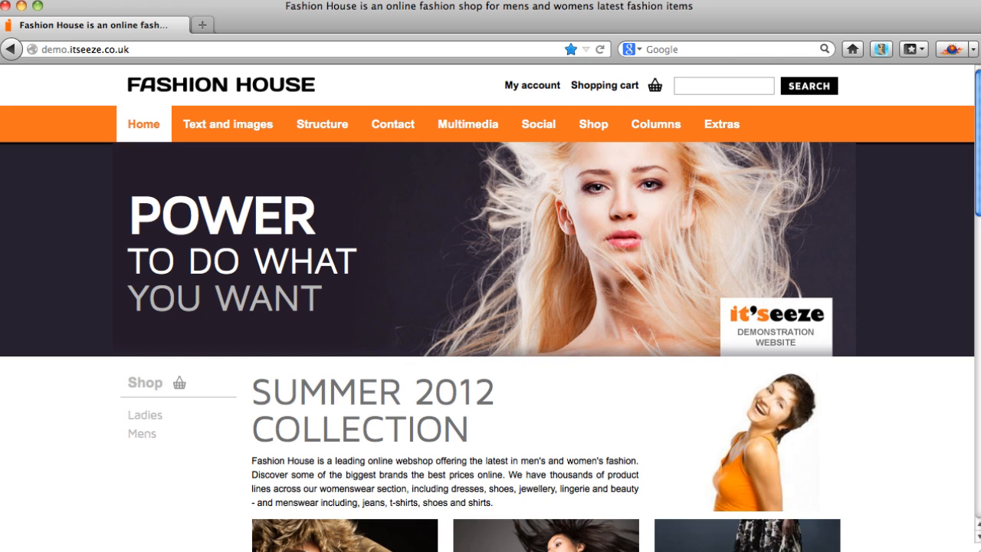
pyautogui.moveTo(871, 299)
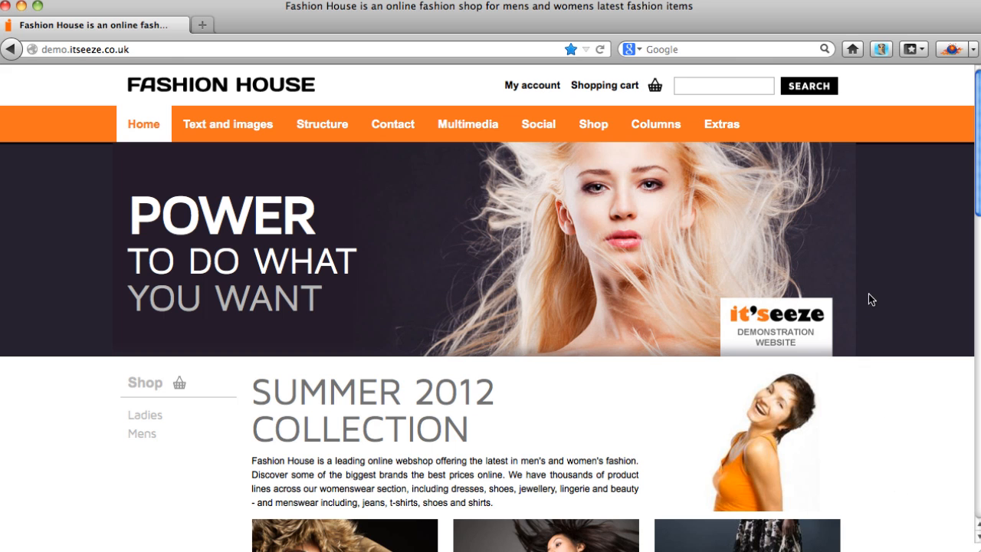
# Step: Scroll down the demo homepage toward the footer's edit link
pyautogui.scroll(-3)
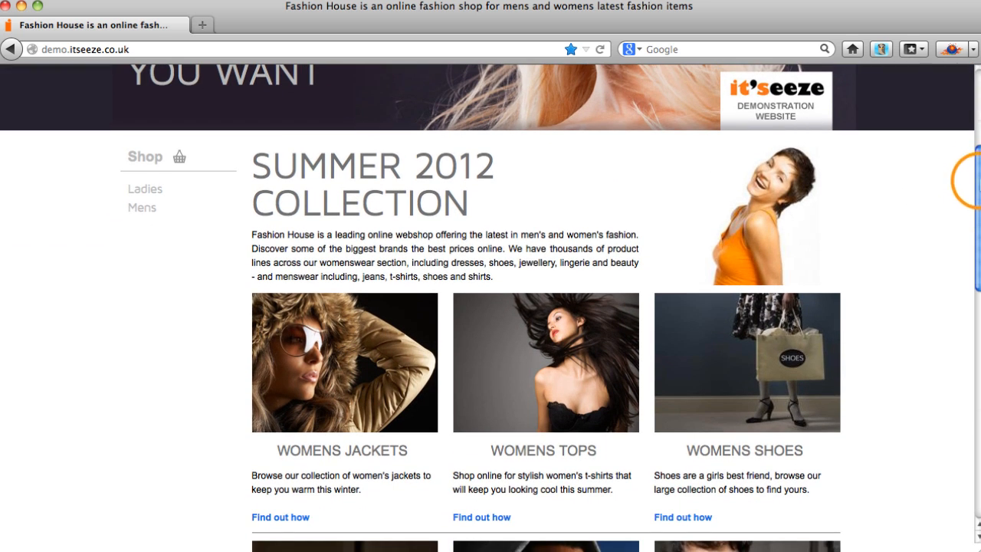
pyautogui.scroll(-3)
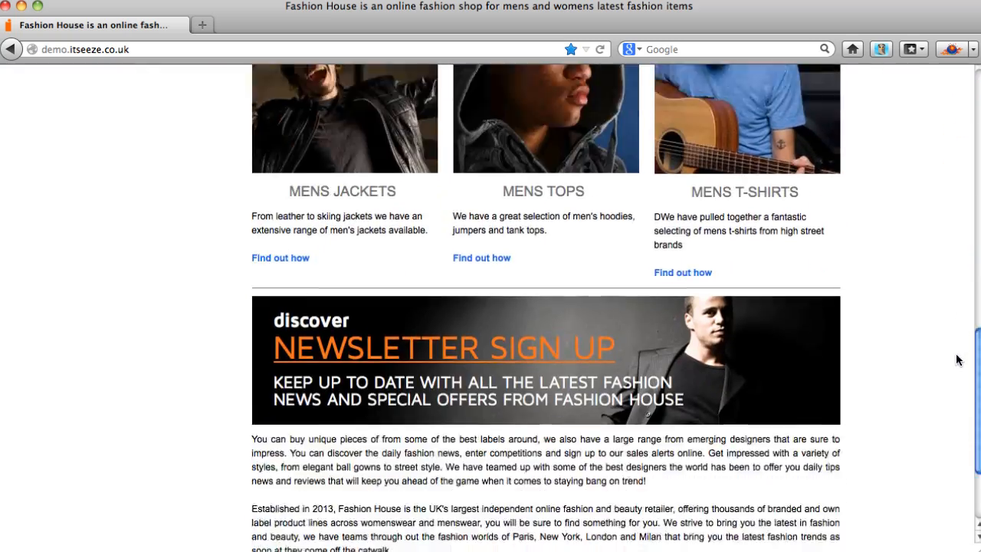
pyautogui.scroll(-3)
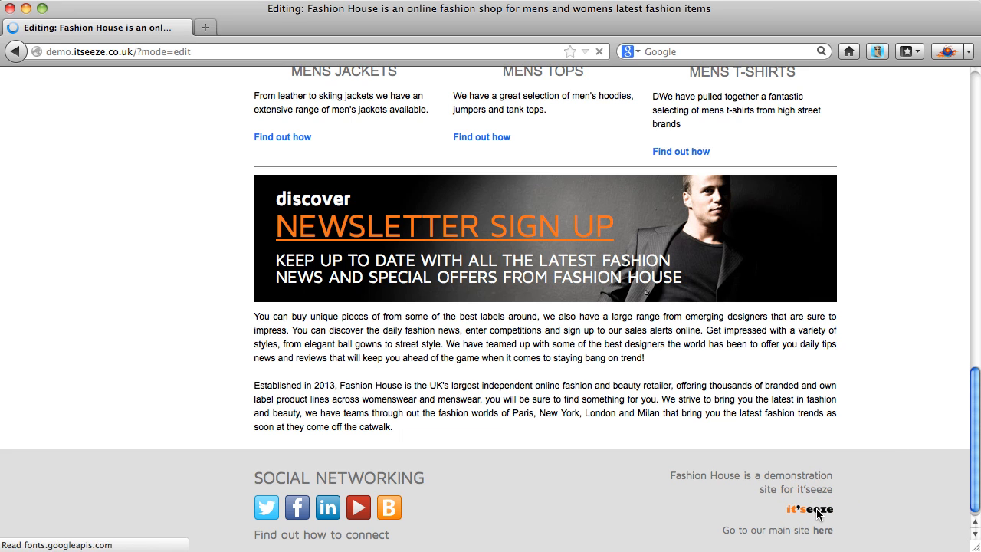
pyautogui.scroll(3)
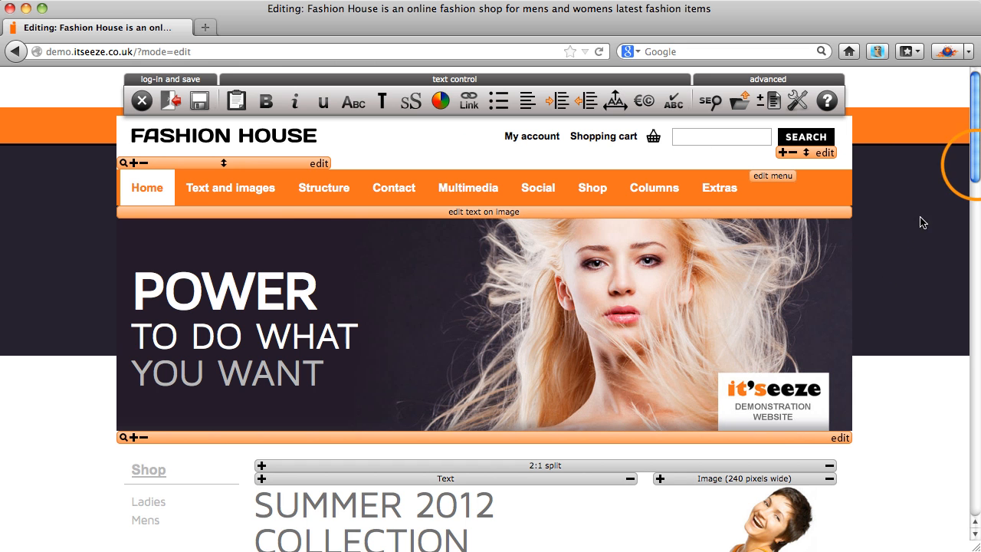
pyautogui.scroll(-3)
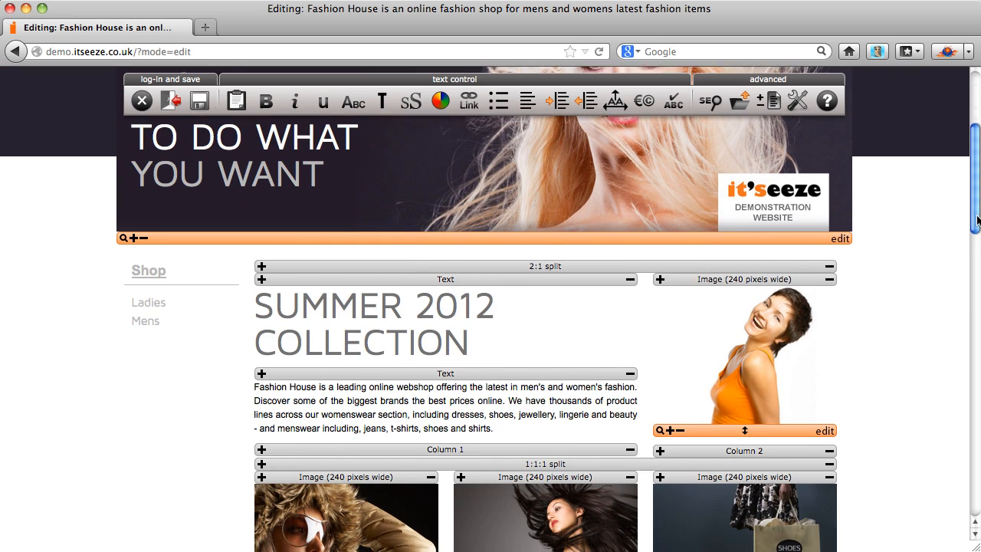
pyautogui.scroll(-3)
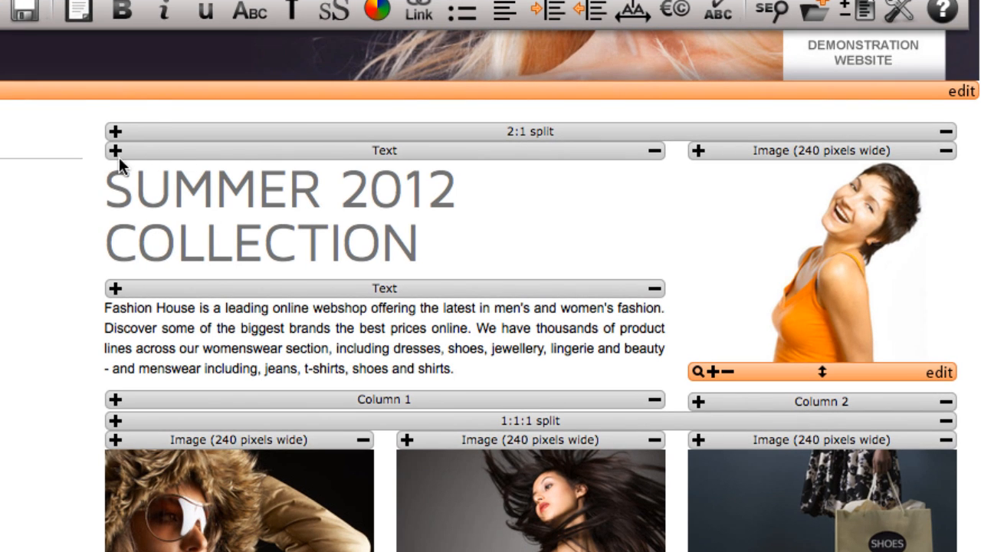
# Step: Add a Heading block reading 'SUMMER 2012' with larger text size and tighter line height
pyautogui.click(115, 150)
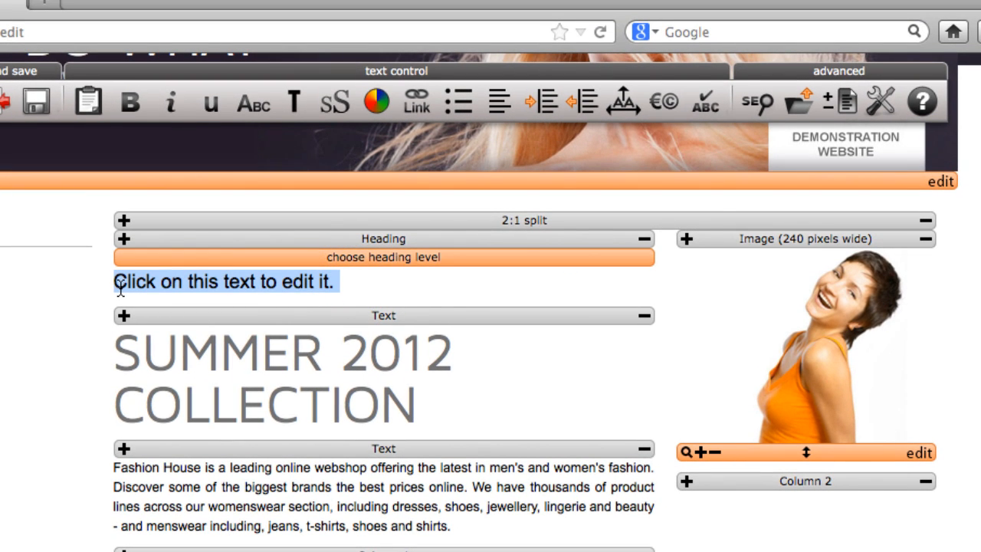
pyautogui.write('SUMMER 2012')
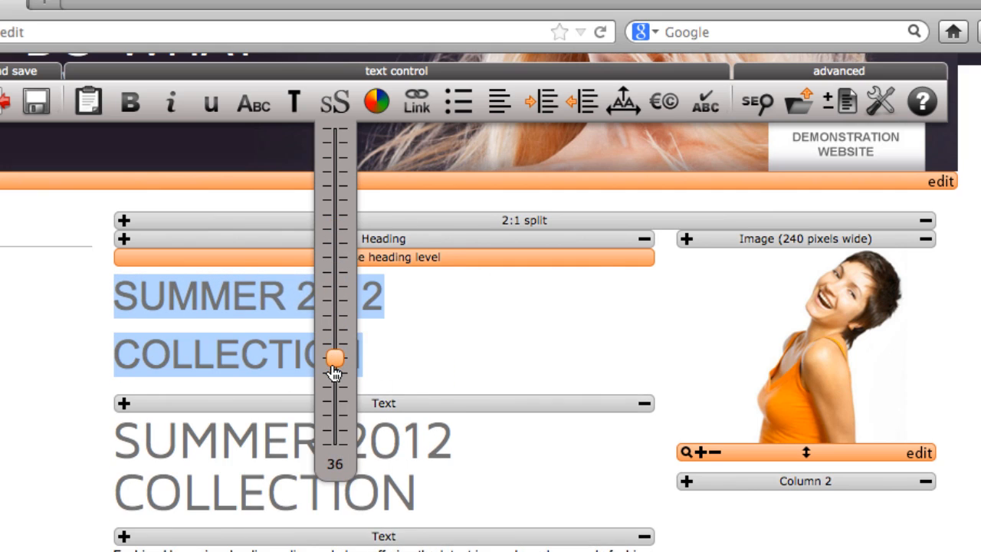
pyautogui.click(294, 101)
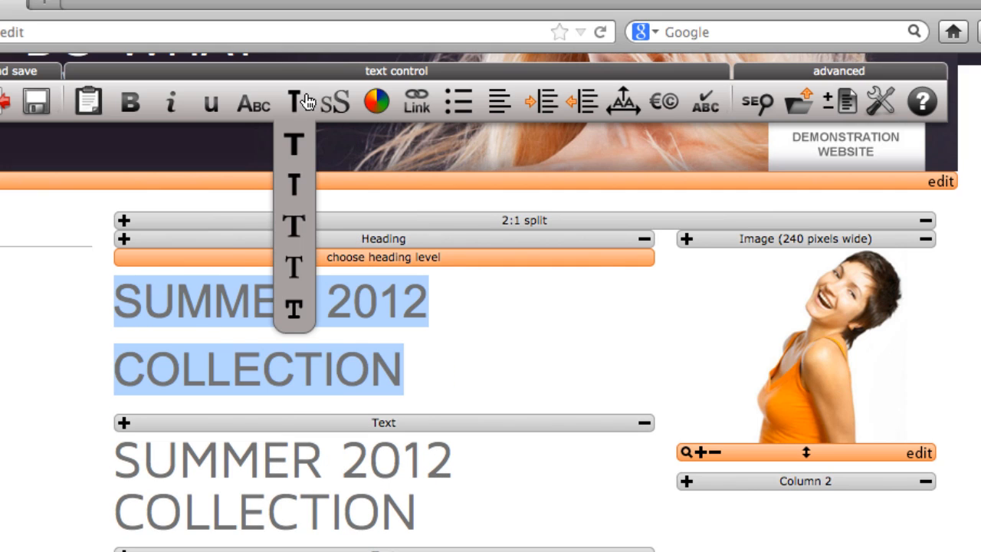
pyautogui.click(623, 101)
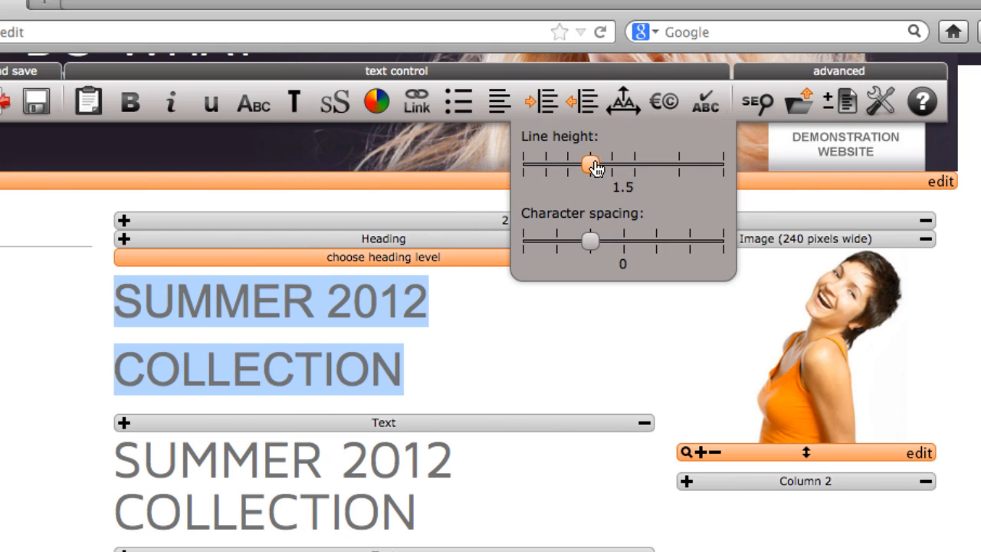
pyautogui.click(295, 101)
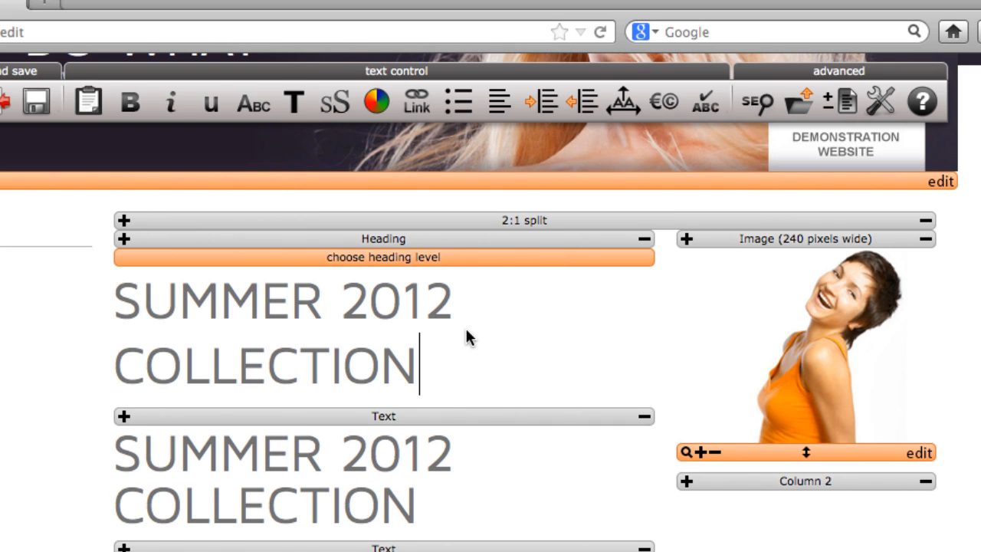
# Step: Delete the old plain text title block beneath the new heading
pyautogui.click(384, 258)
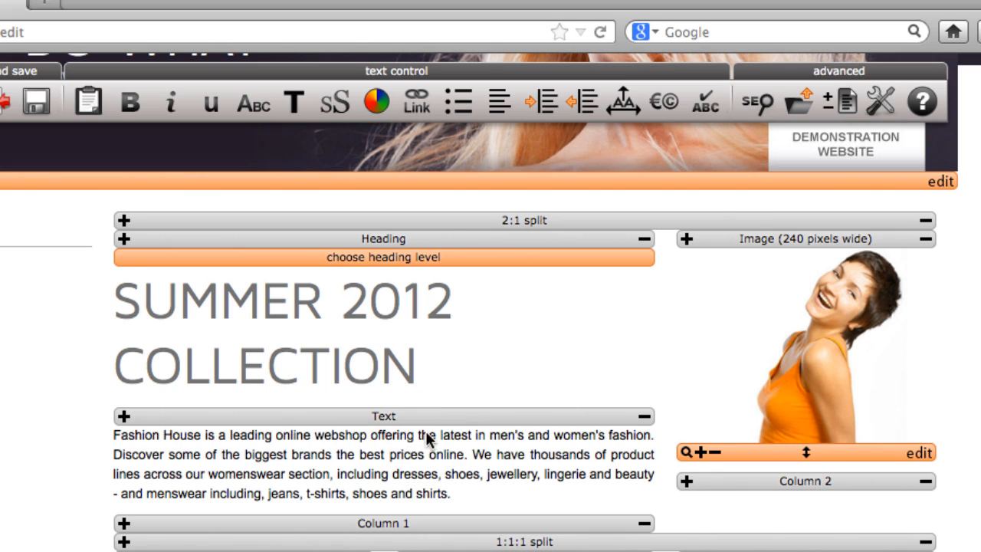
pyautogui.scroll(-3)
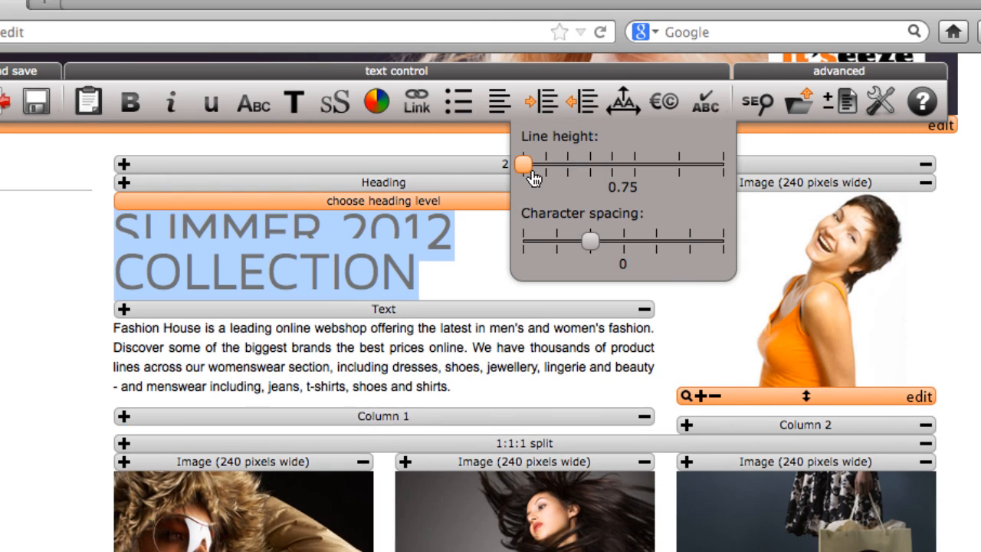
pyautogui.scroll(-3)
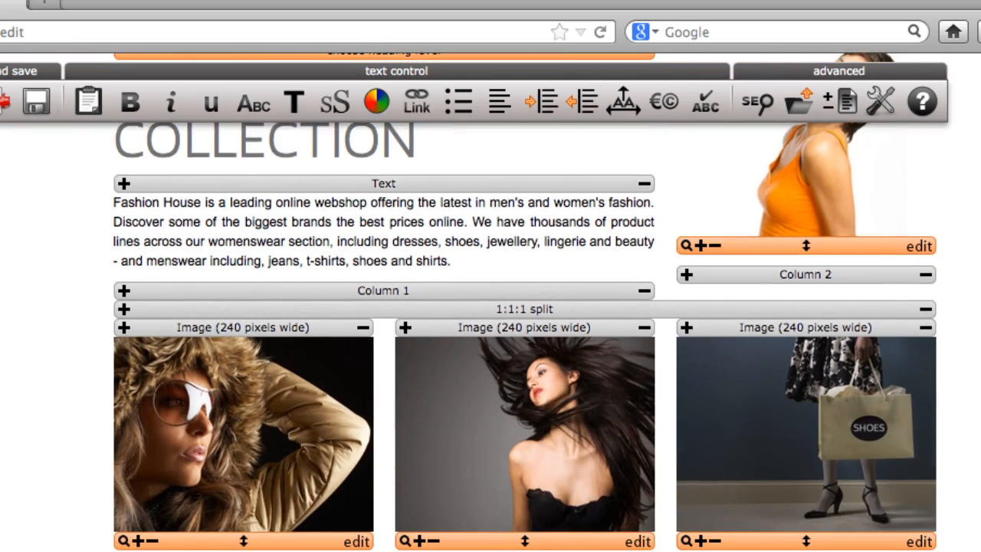
# Step: Replace the placeholder heading with 'WOMENS JACKETS' and set its level to h2
pyautogui.scroll(-3)
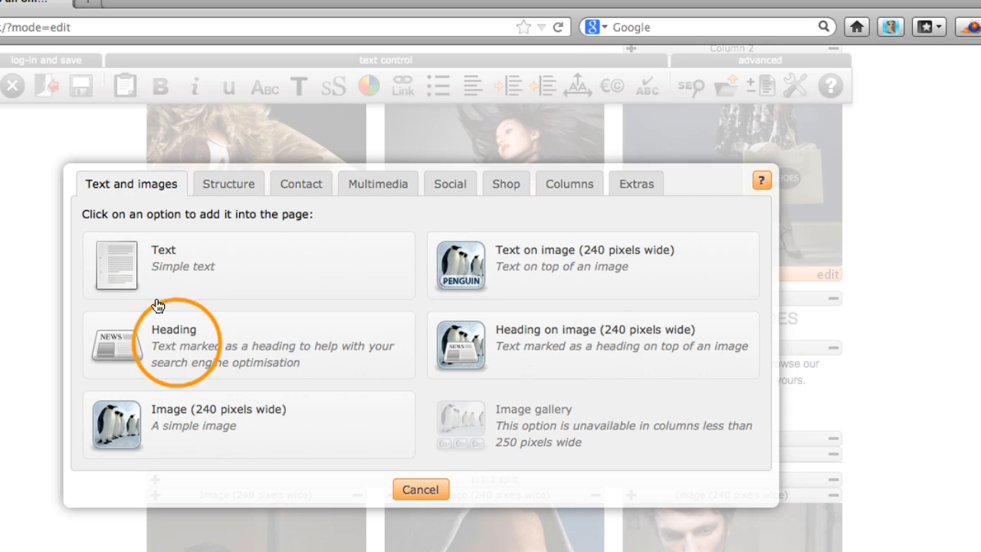
pyautogui.click(174, 328)
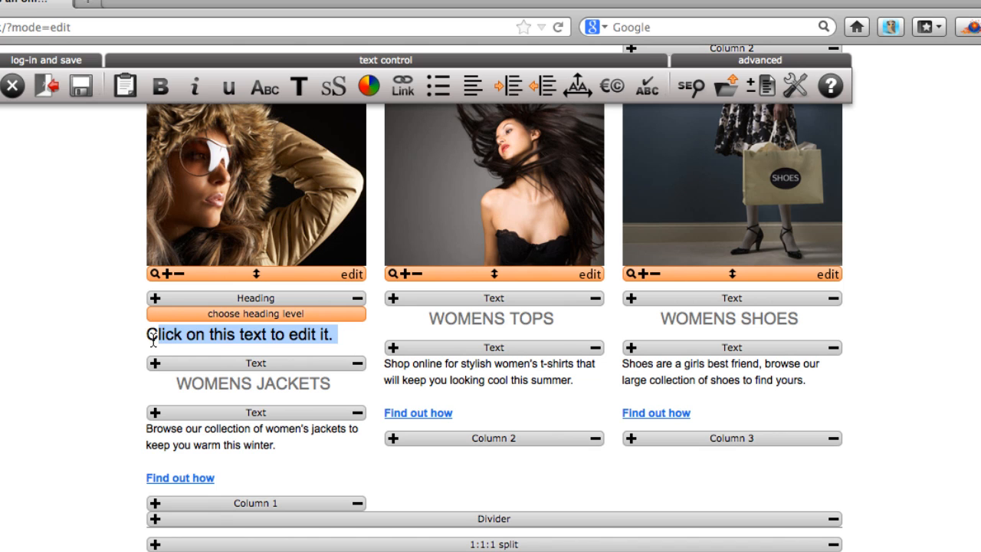
pyautogui.write('WOMENS JACKETS')
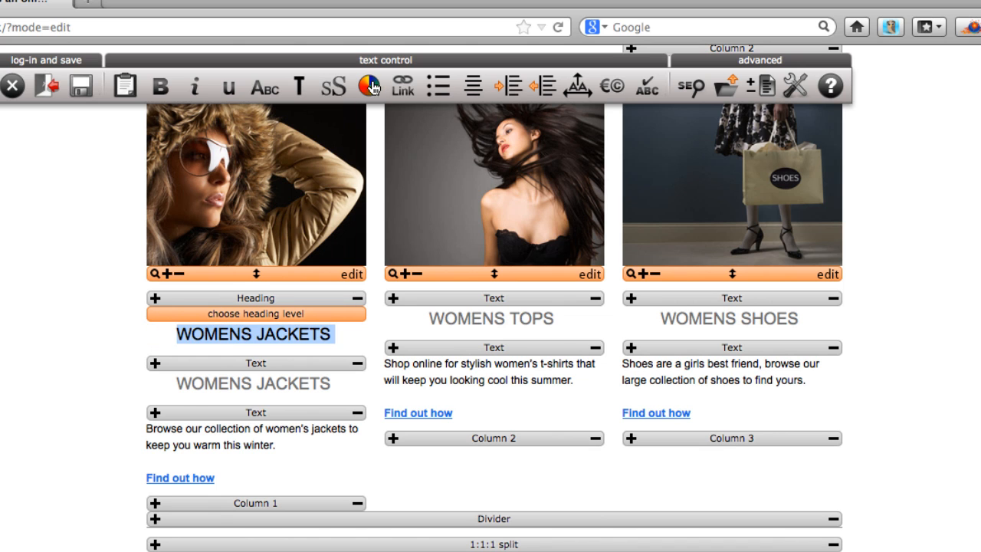
pyautogui.click(255, 314)
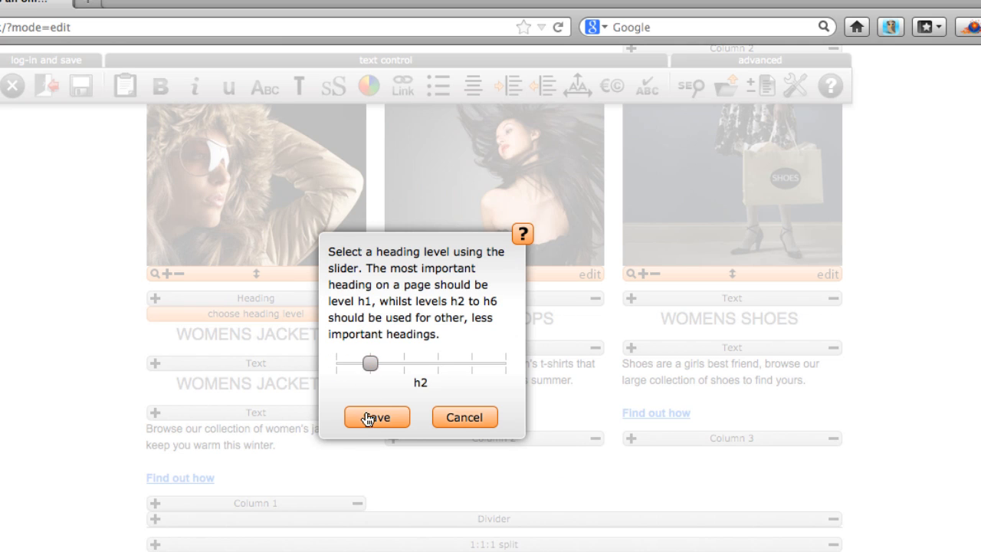
pyautogui.click(377, 417)
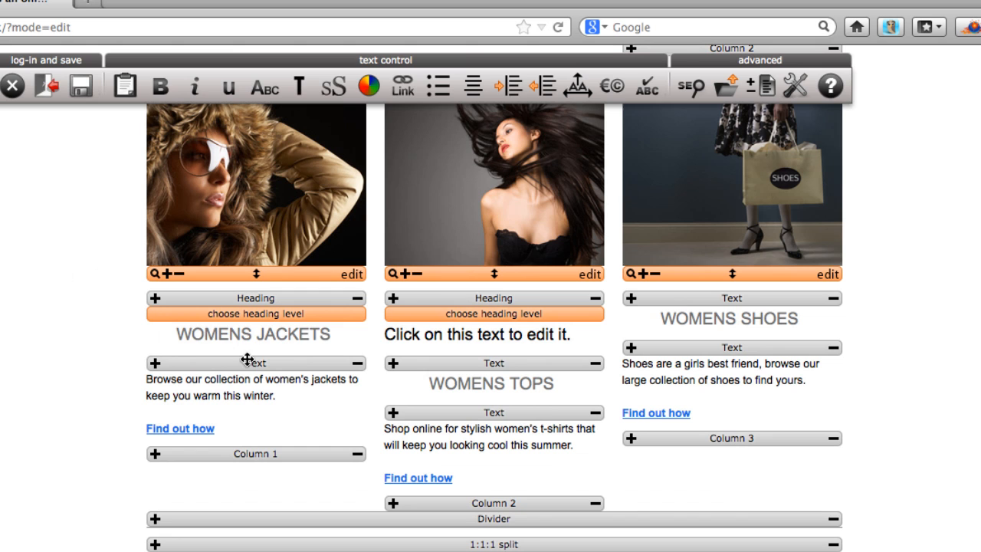
pyautogui.click(124, 86)
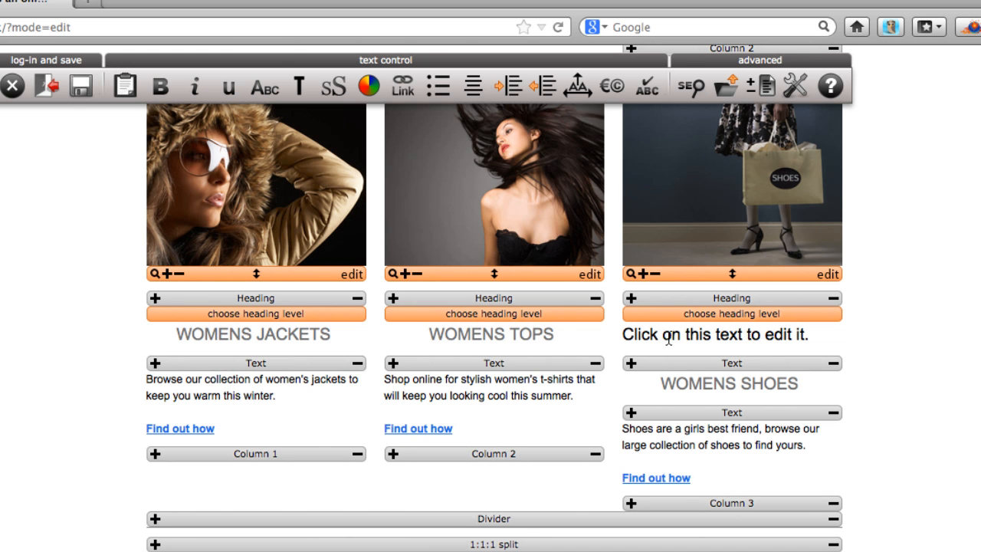
# Step: Paste the MENS JACKETS title from the clipboard into the new Heading block
pyautogui.click(124, 85)
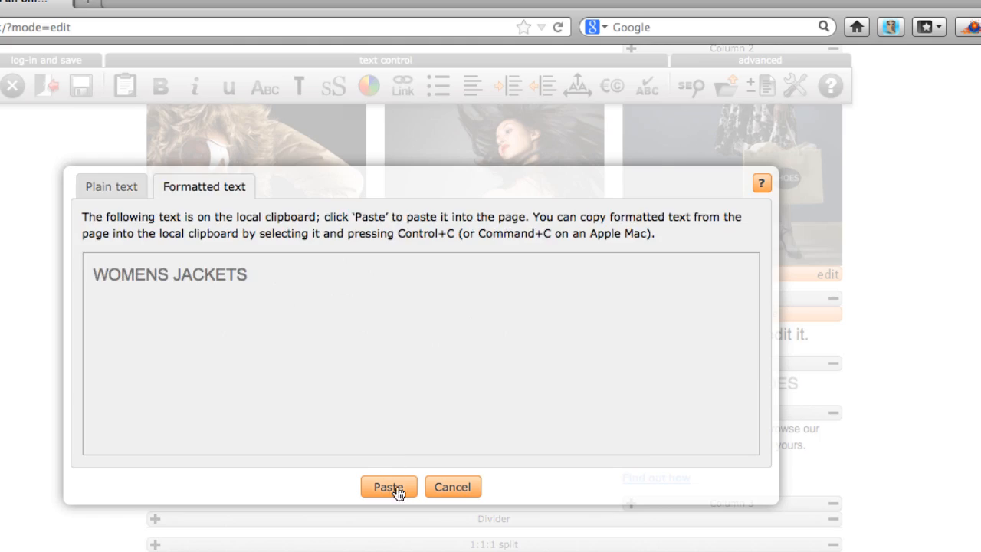
pyautogui.click(388, 488)
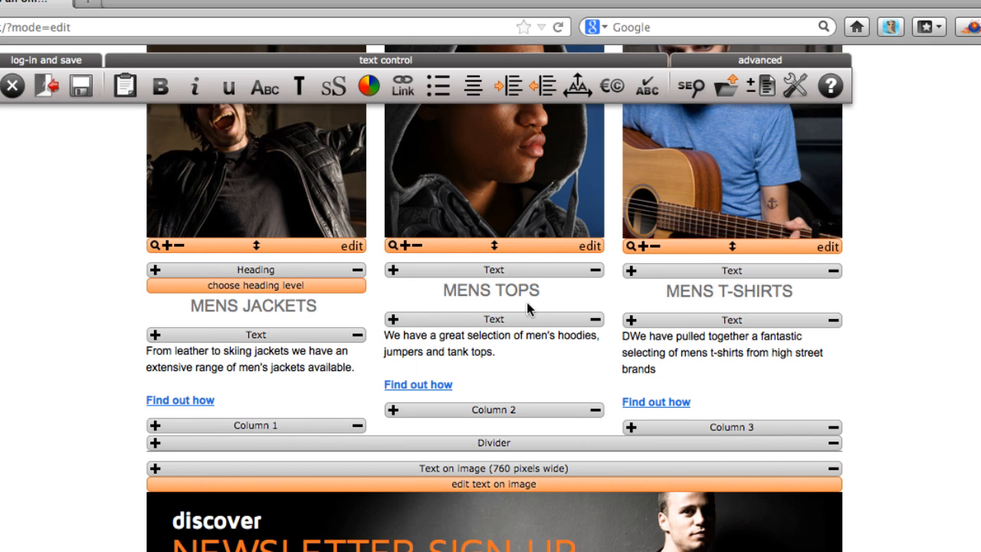
# Step: Set the heading level and enter the 'WOMENS T' title for the remaining men's headings
pyautogui.click(124, 86)
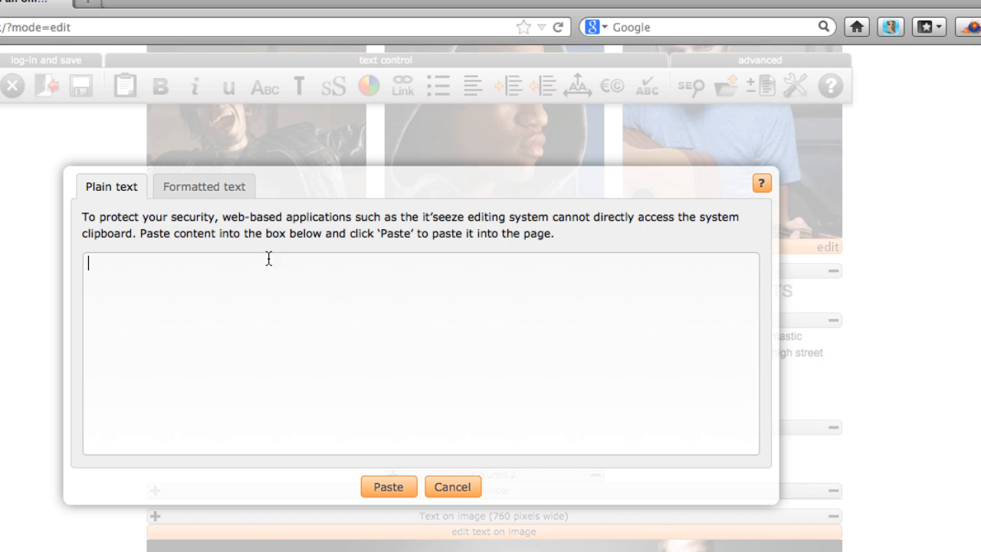
pyautogui.click(452, 487)
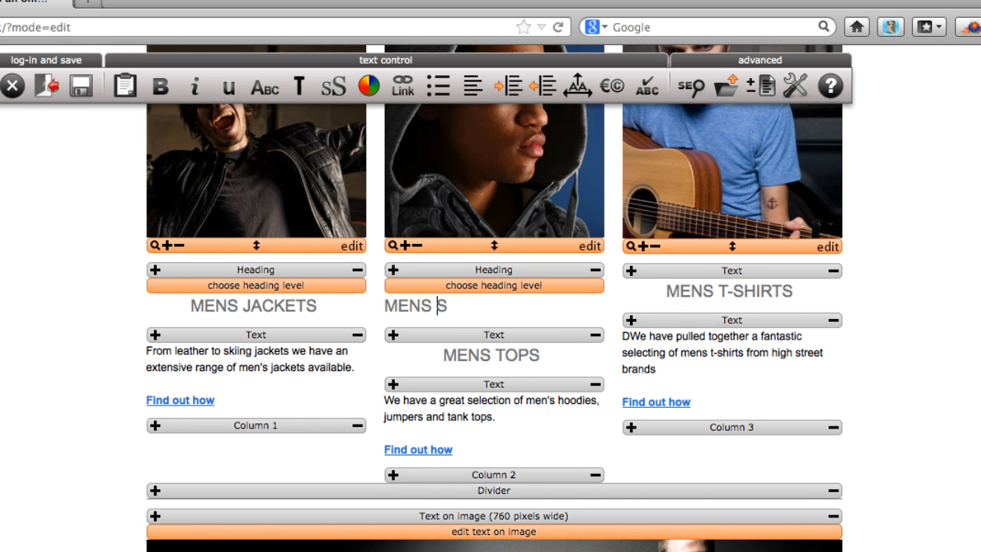
pyautogui.click(493, 285)
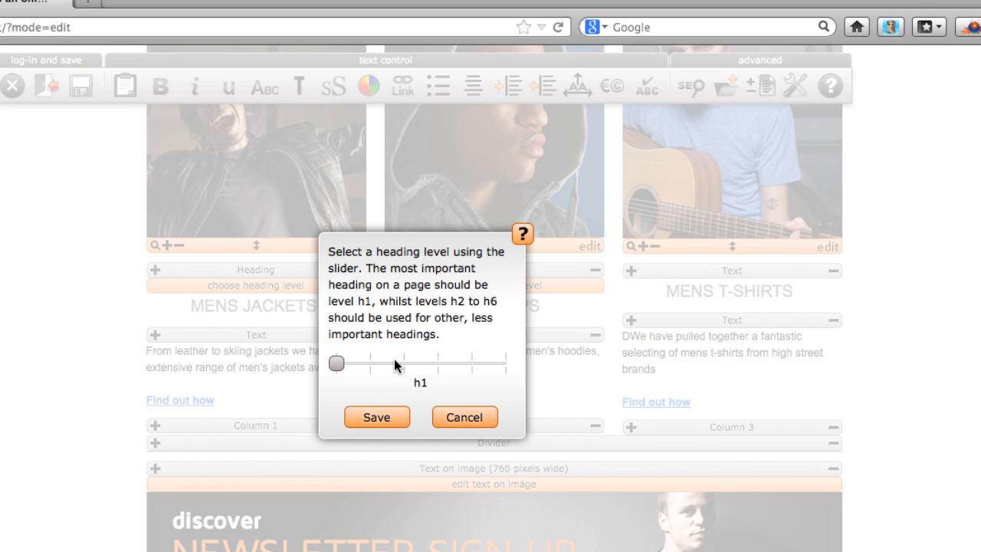
pyautogui.click(377, 417)
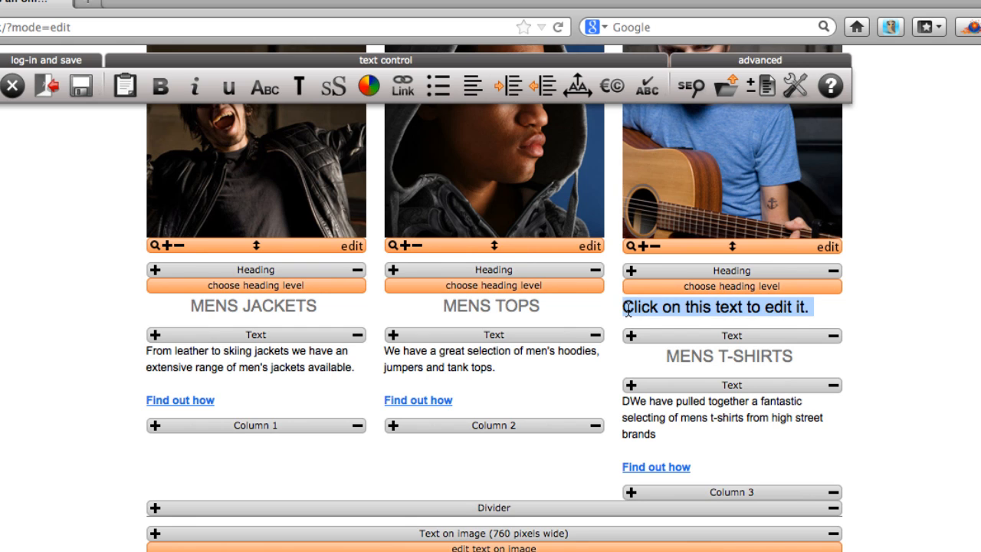
pyautogui.write('WOMENS T')
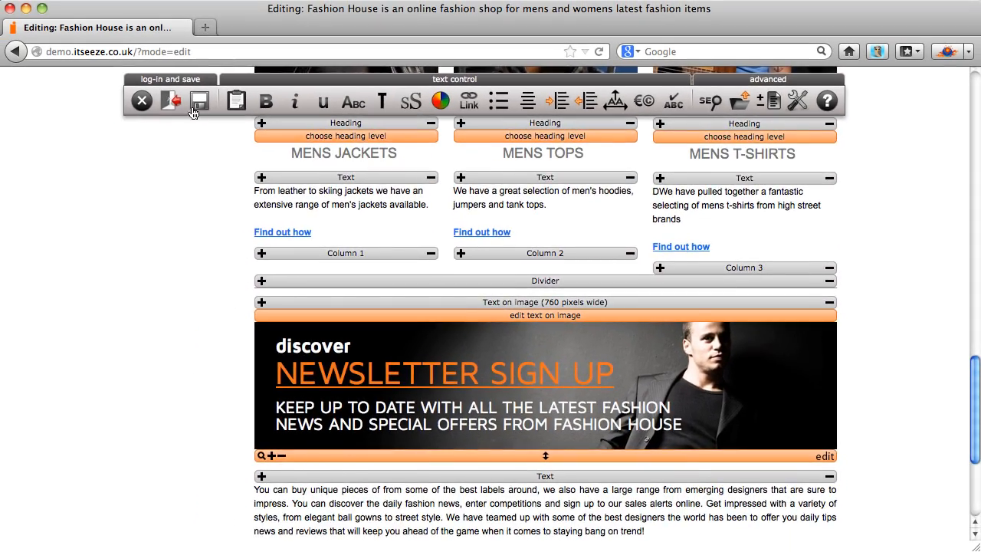
# Step: Save the page and exit editing to view the live Fashion House site
pyautogui.click(199, 101)
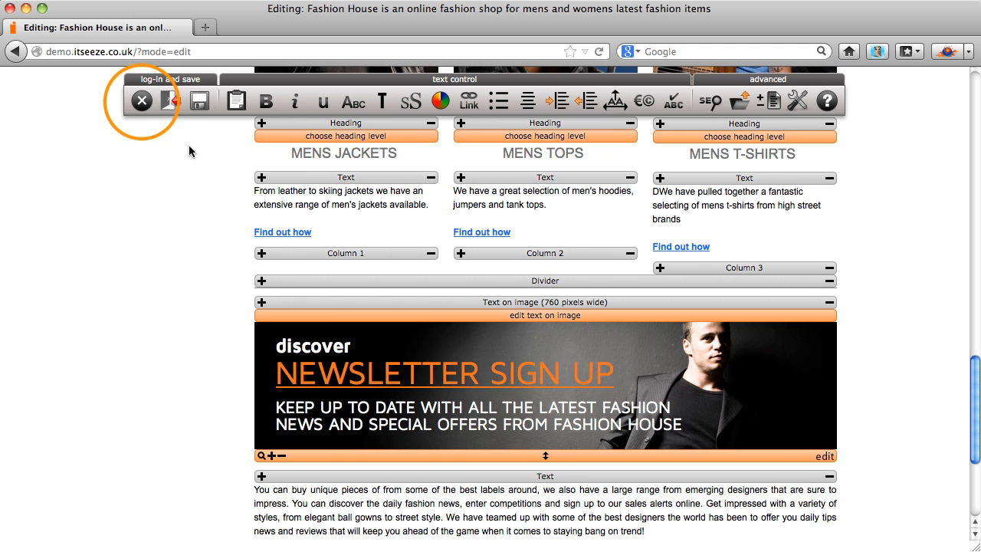
pyautogui.click(141, 102)
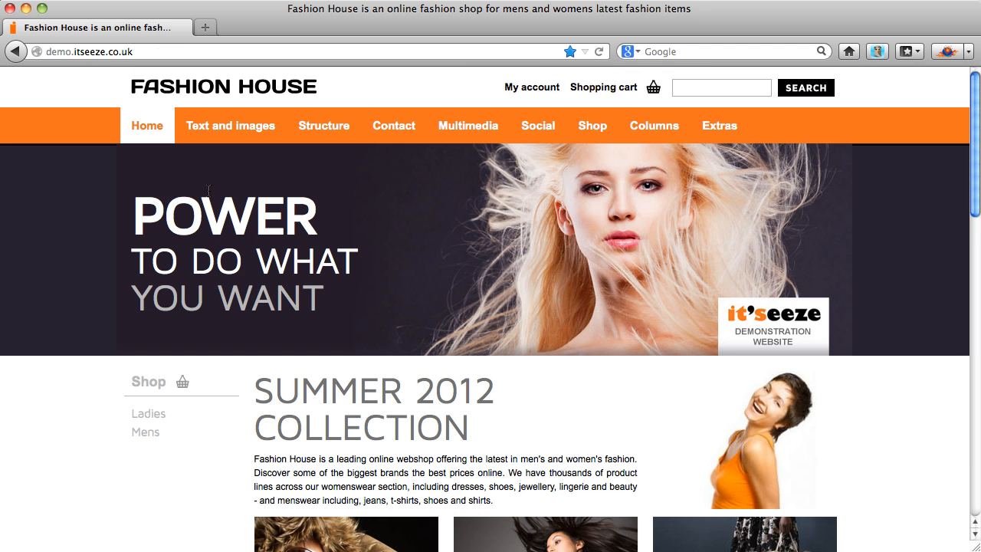
pyautogui.scroll(-3)
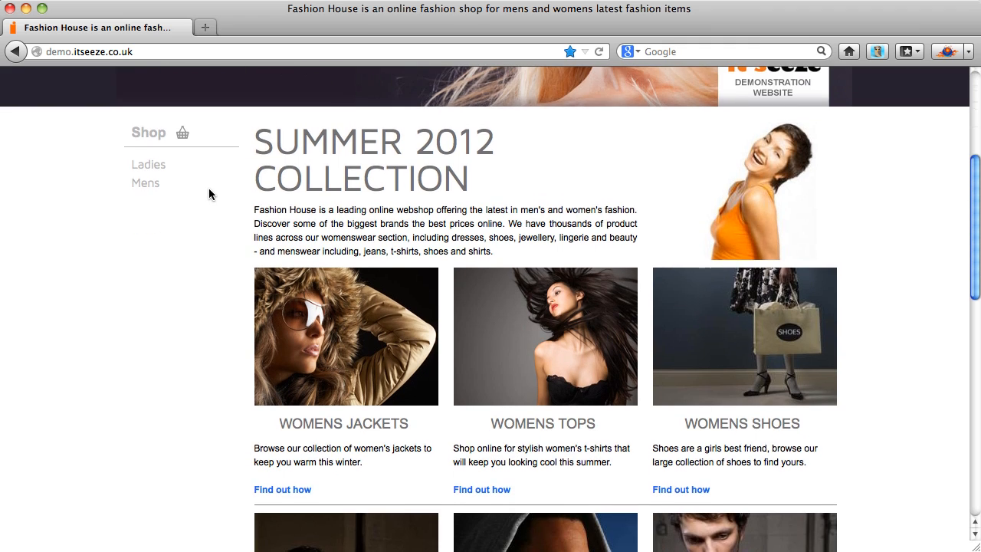
pyautogui.scroll(-3)
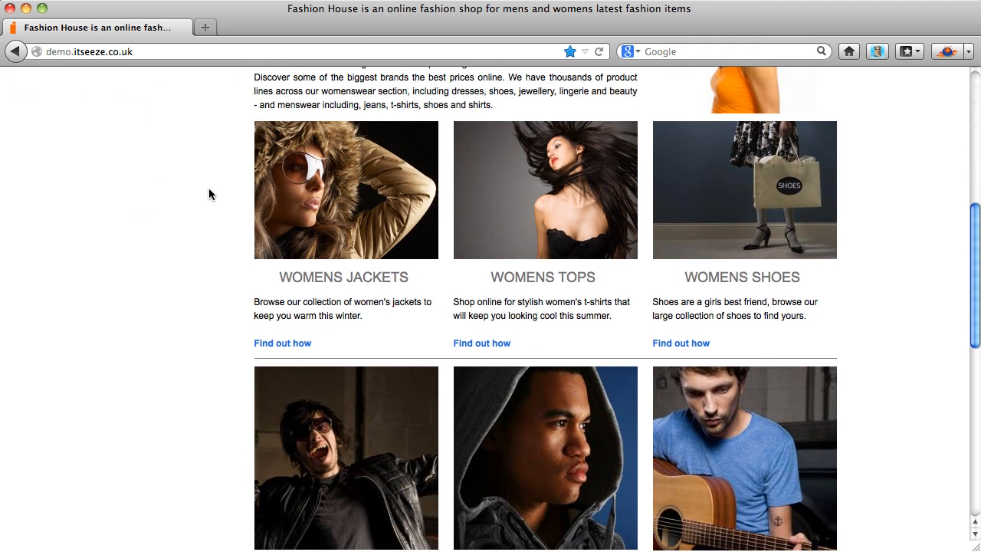
pyautogui.scroll(-3)
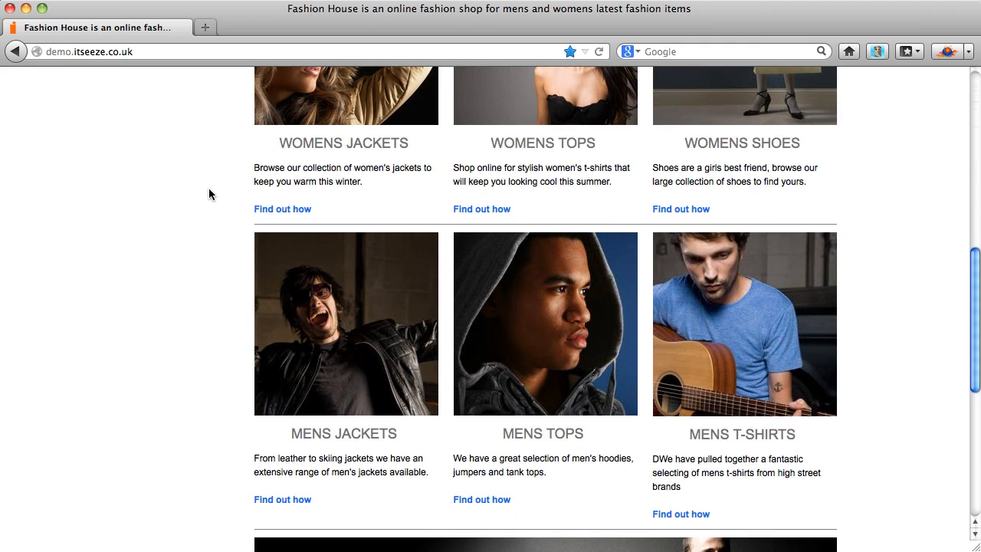